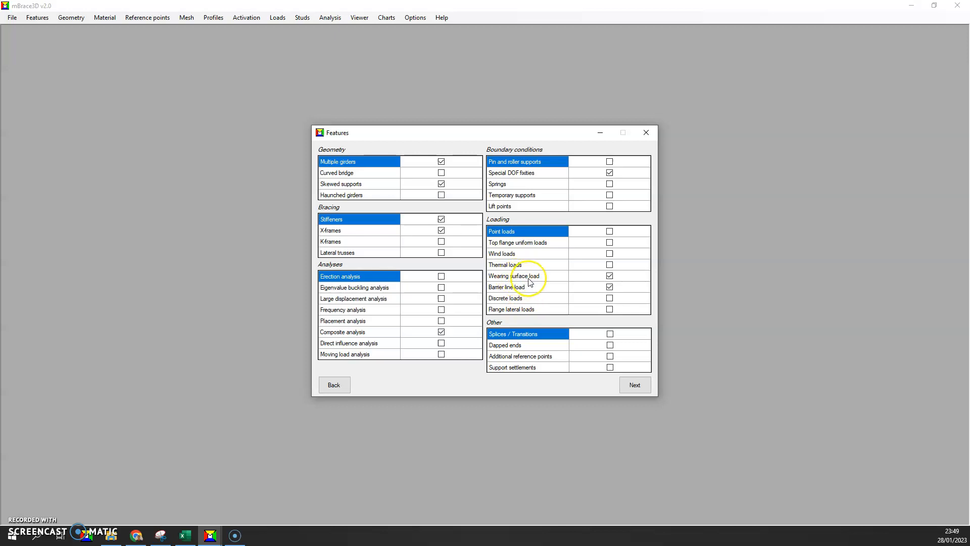
- Accept the feature selection and continue to the skew settings
left_click(442, 162)
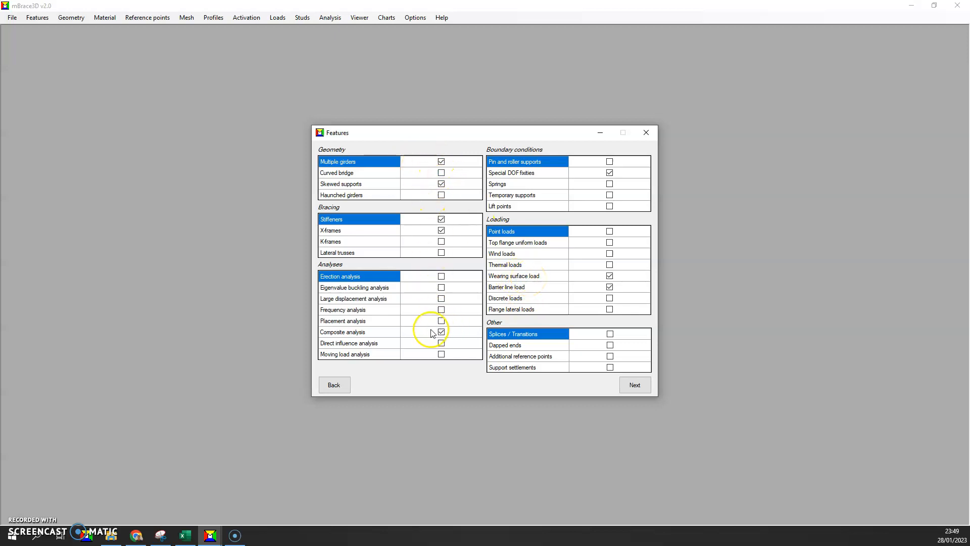
left_click(442, 332)
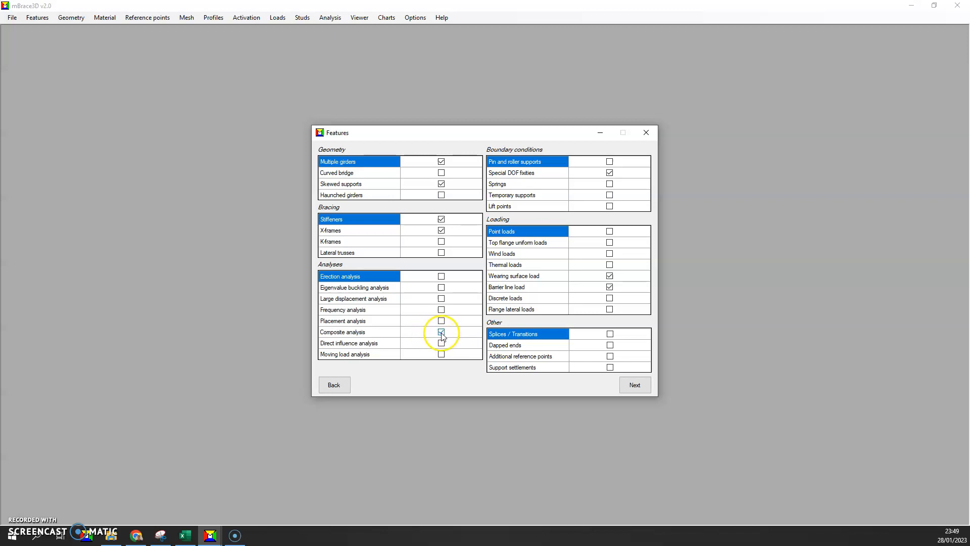
left_click(442, 332)
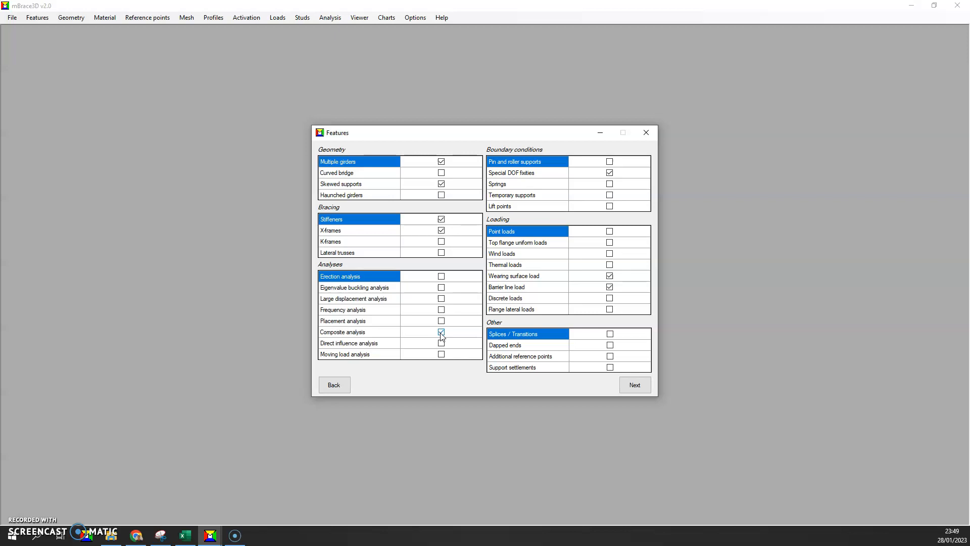
left_click(442, 332)
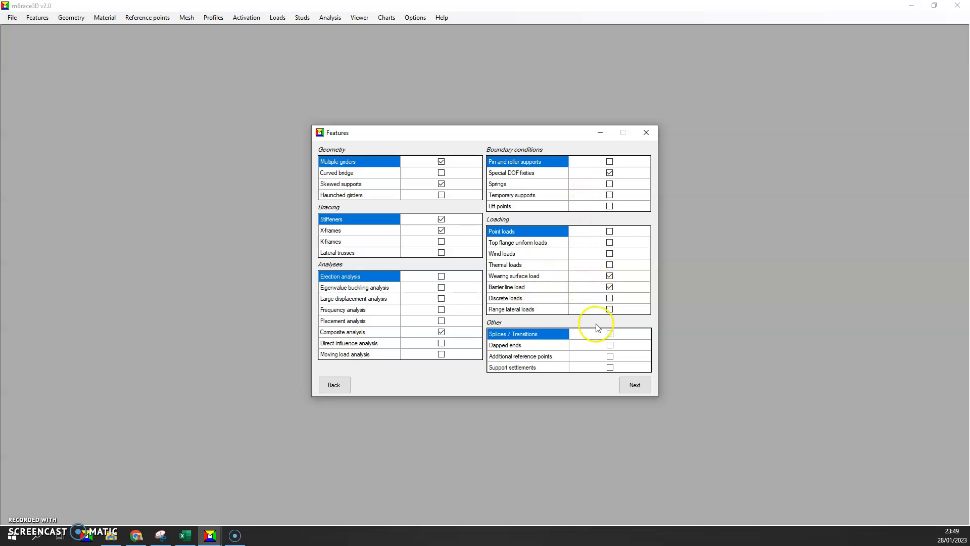
left_click(610, 286)
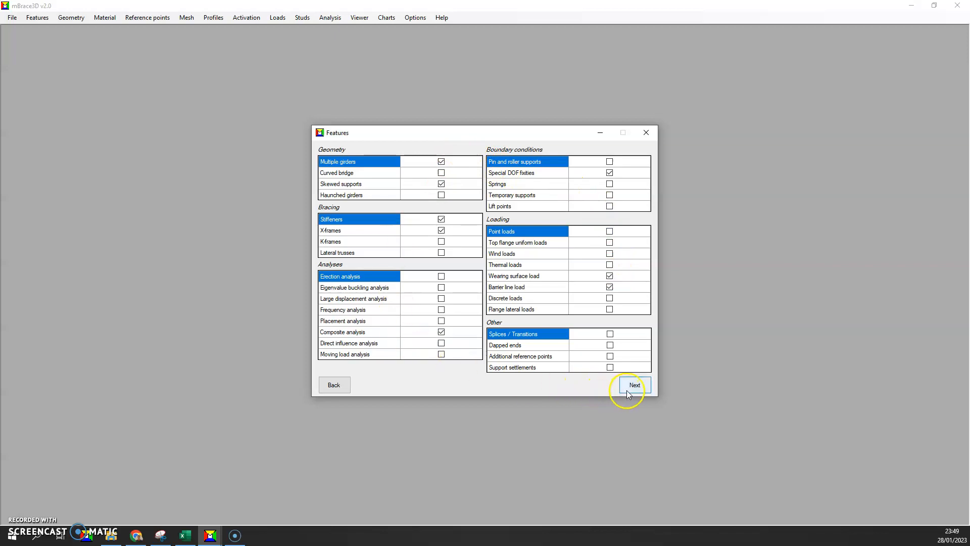
left_click(635, 384)
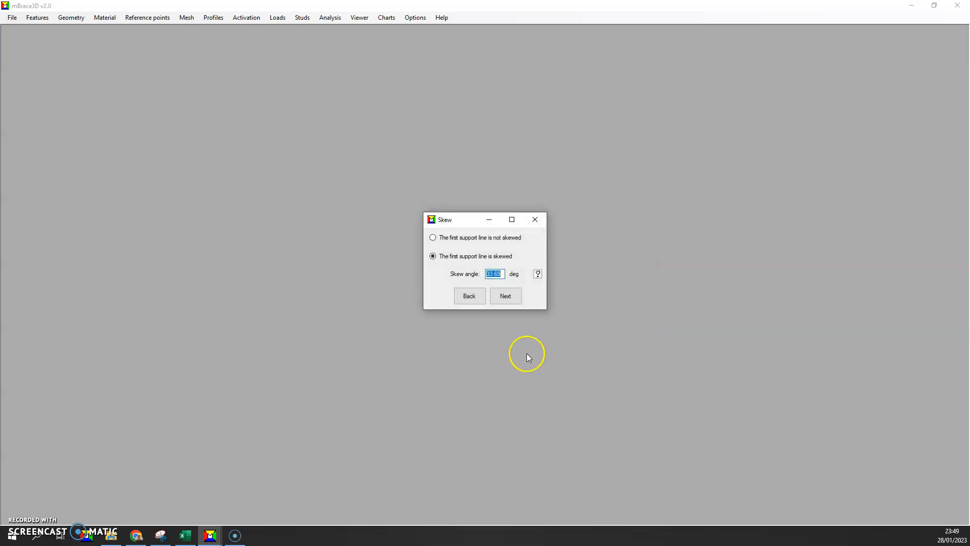
- Accept the skewed support line, four 124 ft girders and 10 ft spacing, then view the deck diagram
left_click(505, 296)
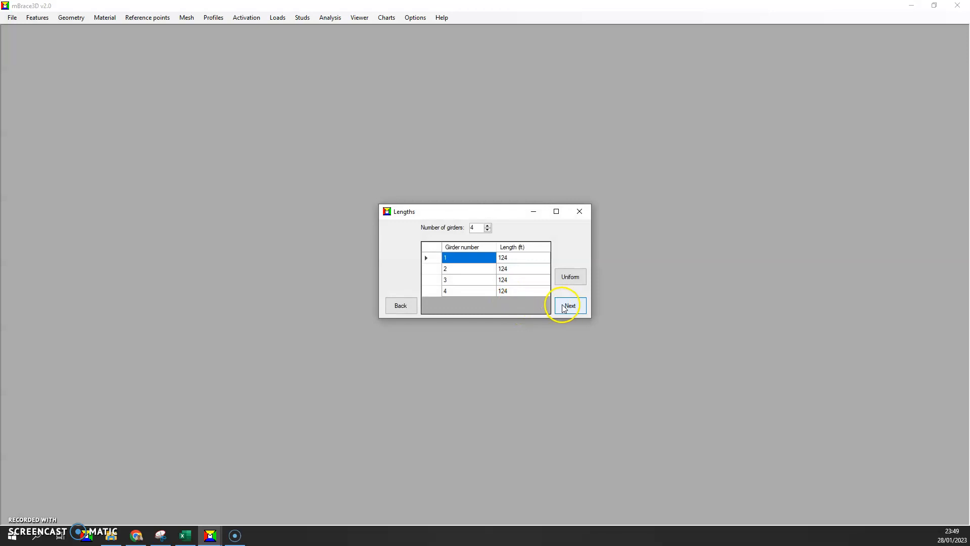
left_click(567, 305)
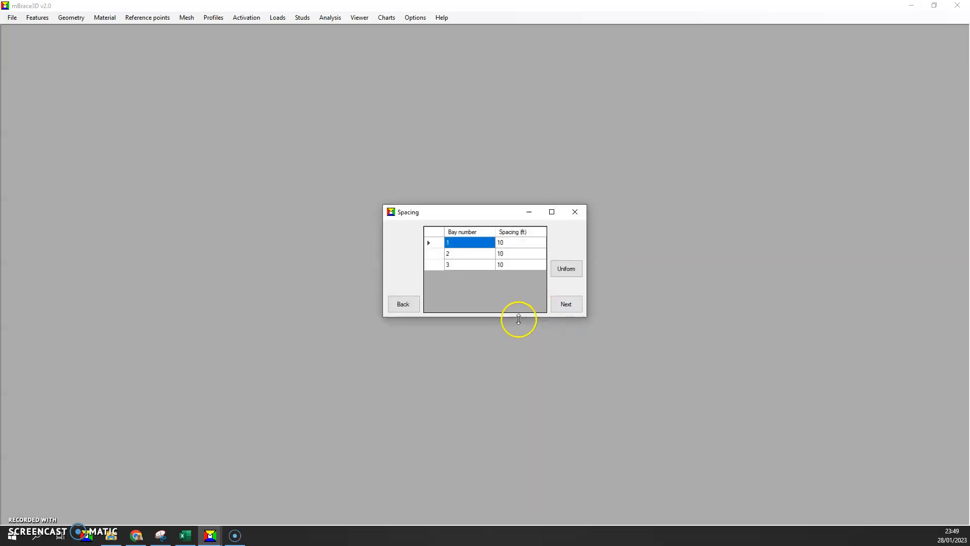
left_click(565, 305)
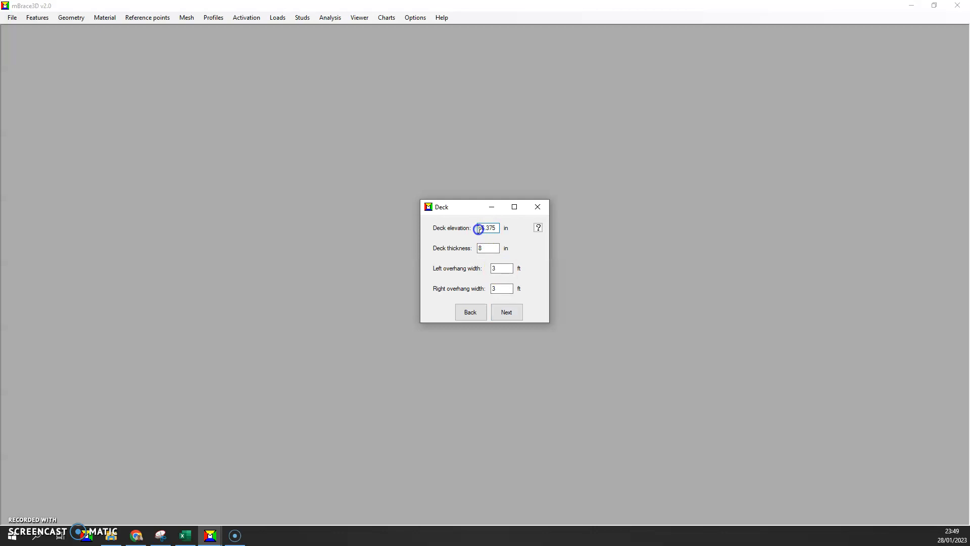
left_click(536, 227)
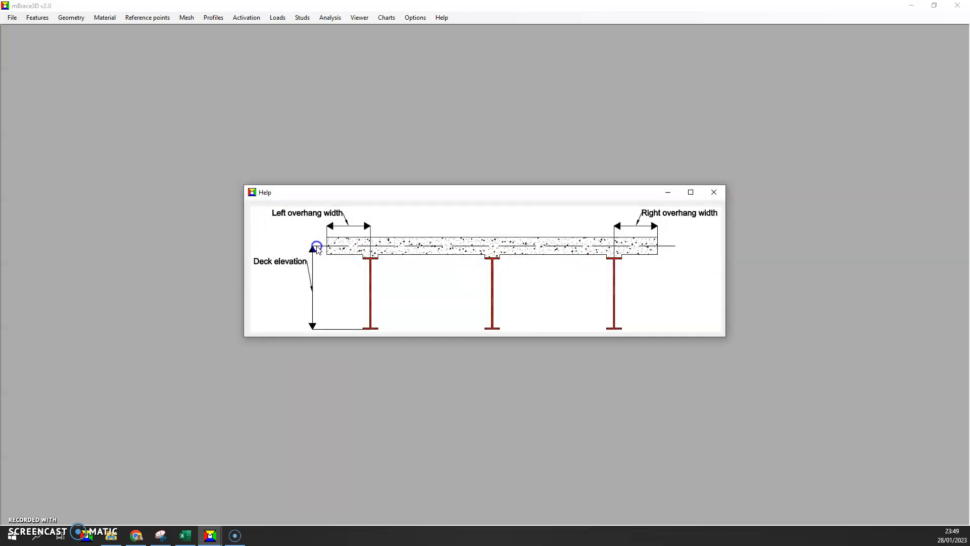
mouse_move(332, 249)
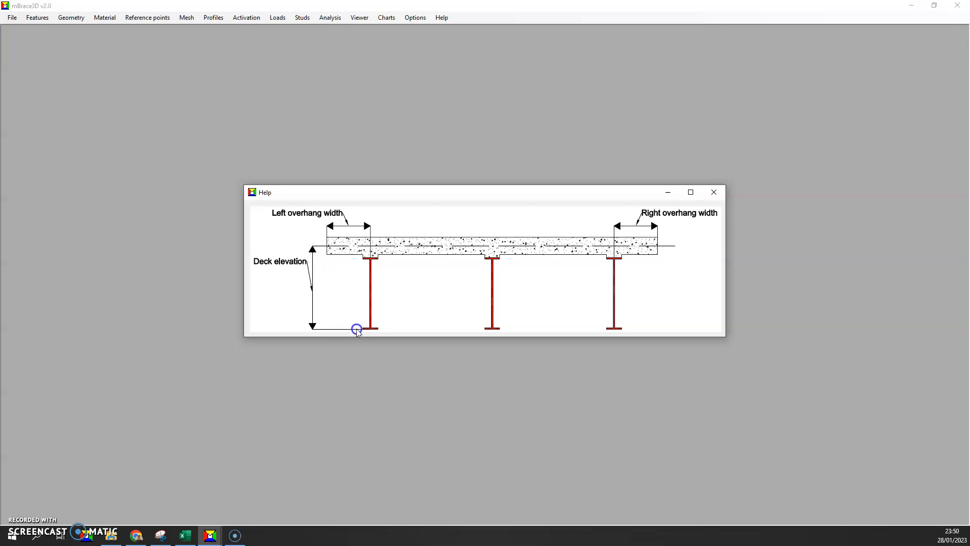
mouse_move(365, 332)
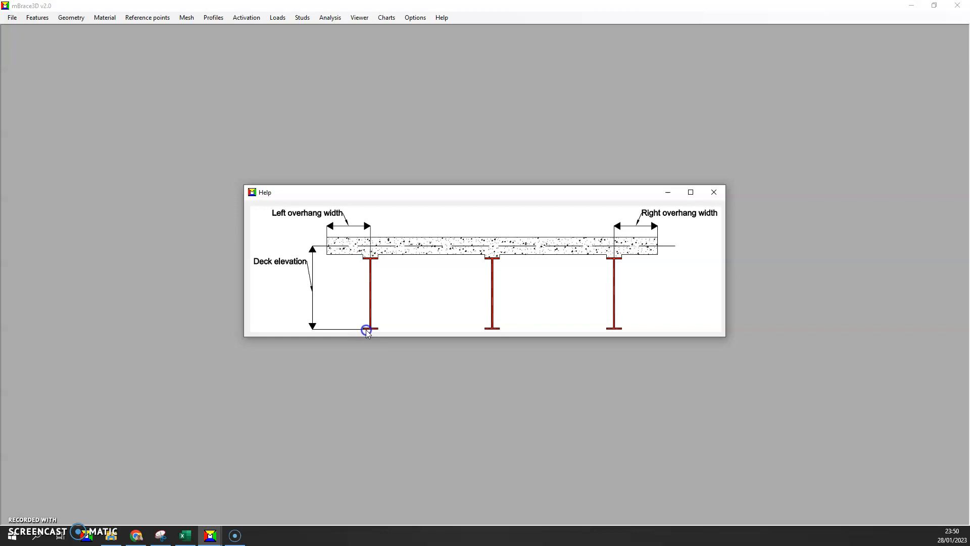
left_click(713, 192)
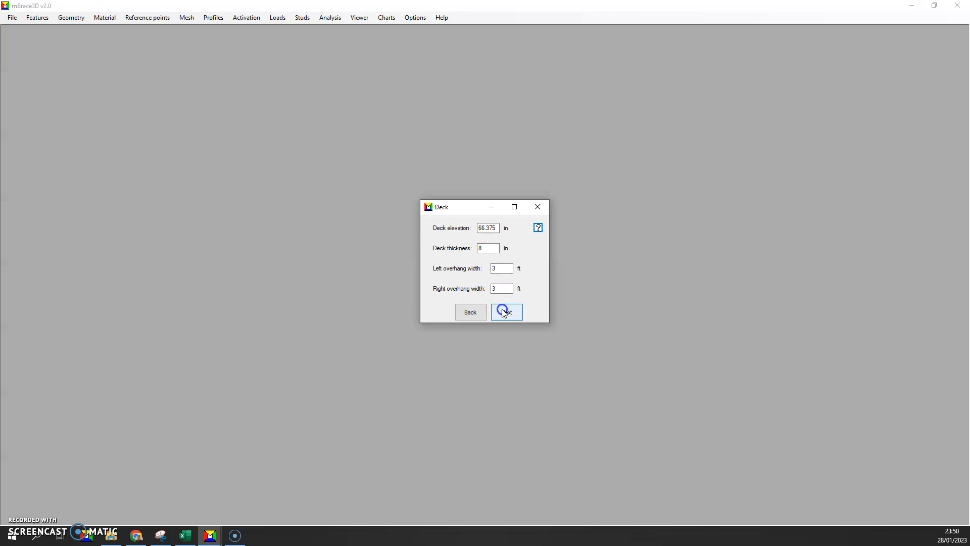
- Accept the deck dimensions, steel and concrete material properties and stiffener locations
left_click(506, 312)
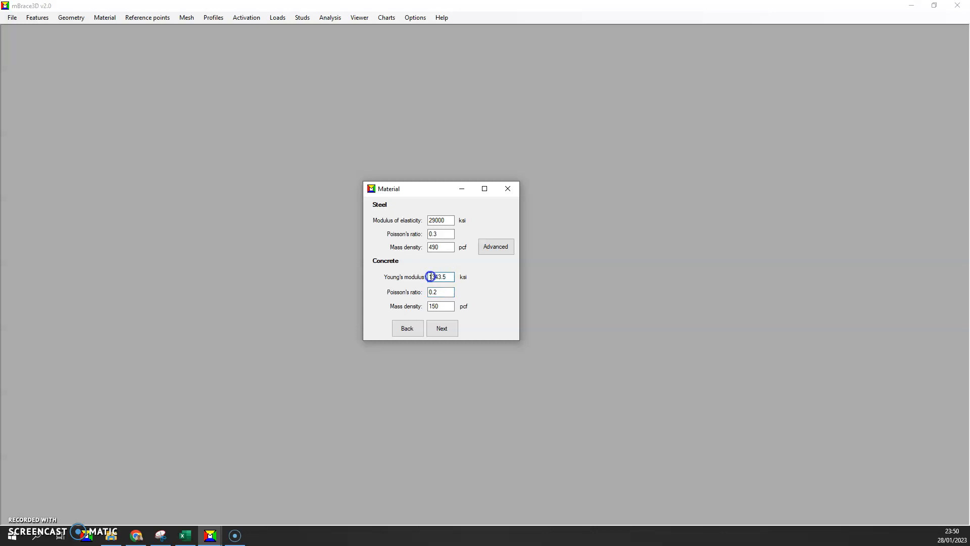
double_click(439, 277)
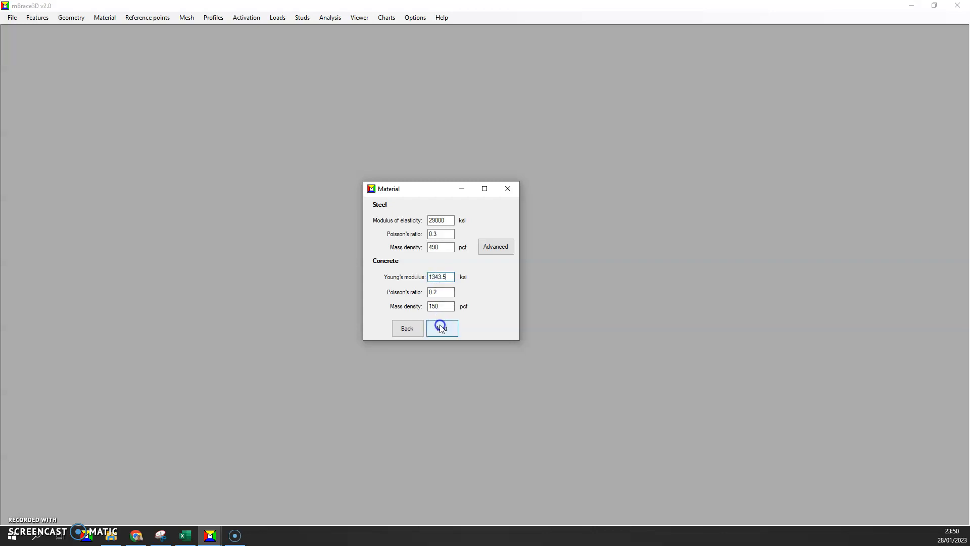
left_click(441, 328)
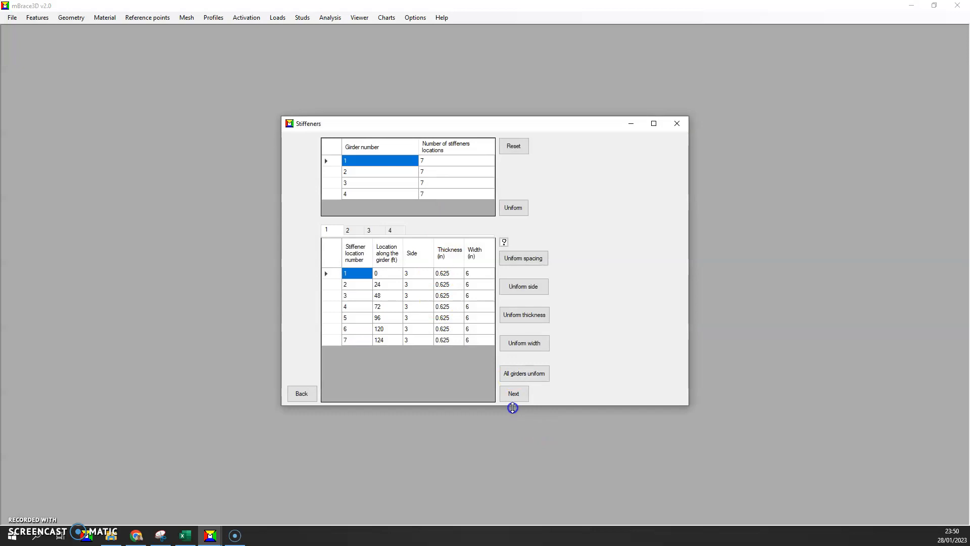
left_click(513, 393)
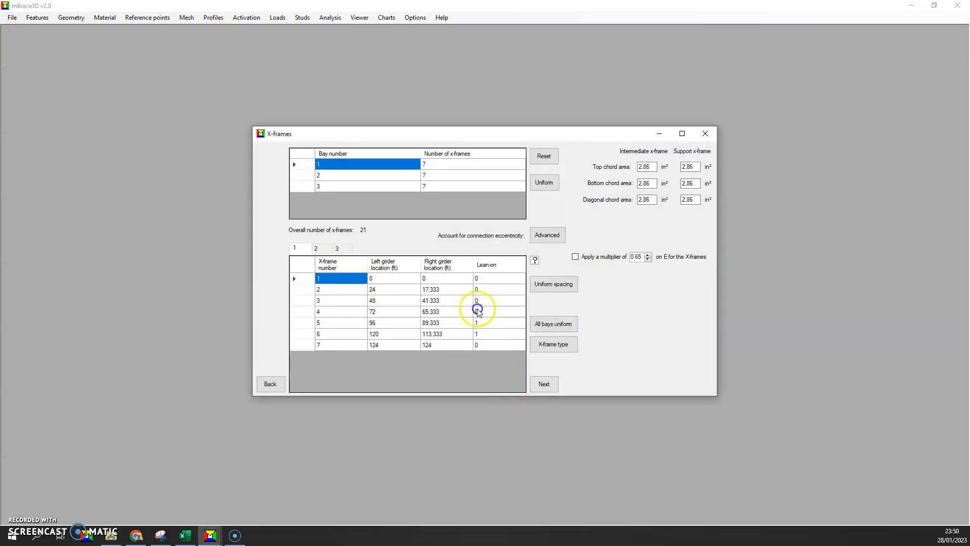
- Accept the 21 X-frames, full-length deck placement and fixities, then view girder 4 mesh
left_click(340, 249)
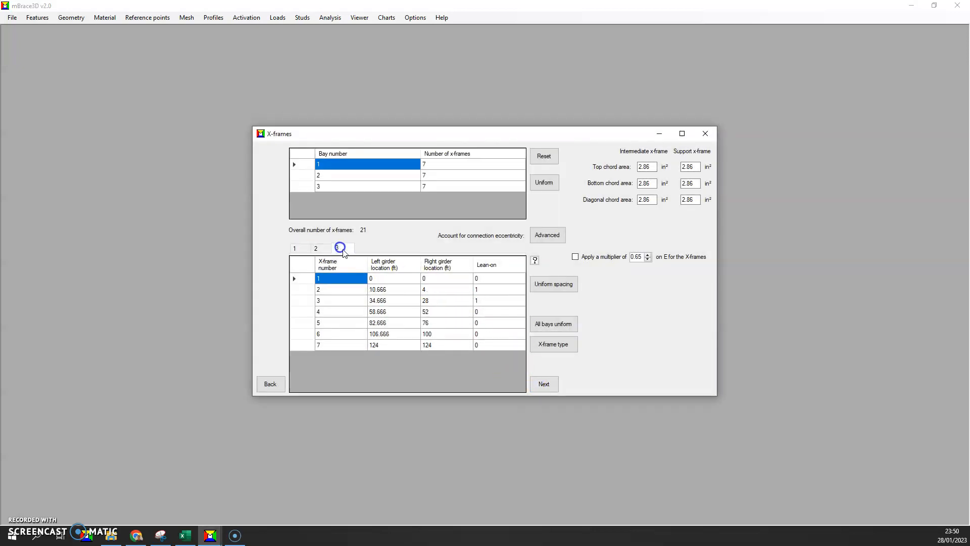
left_click(543, 384)
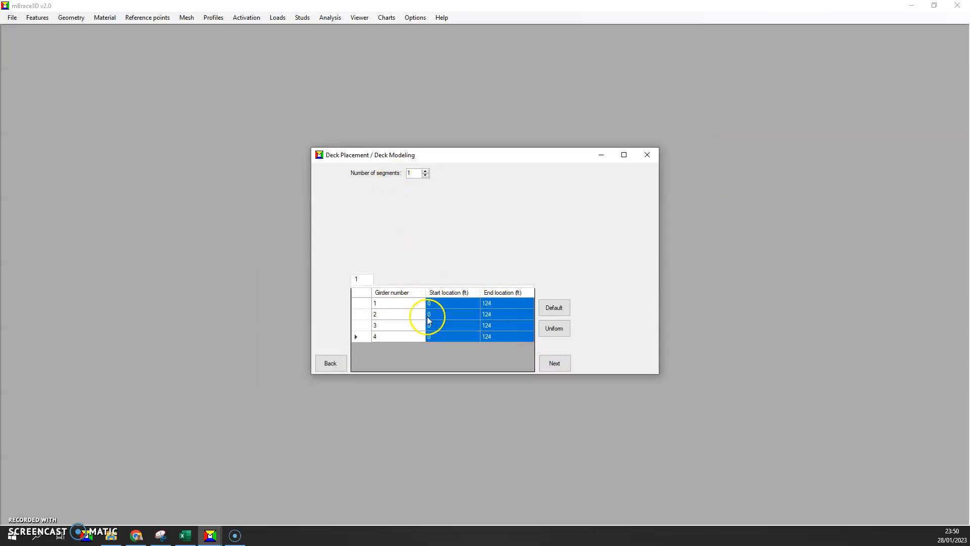
left_click(554, 363)
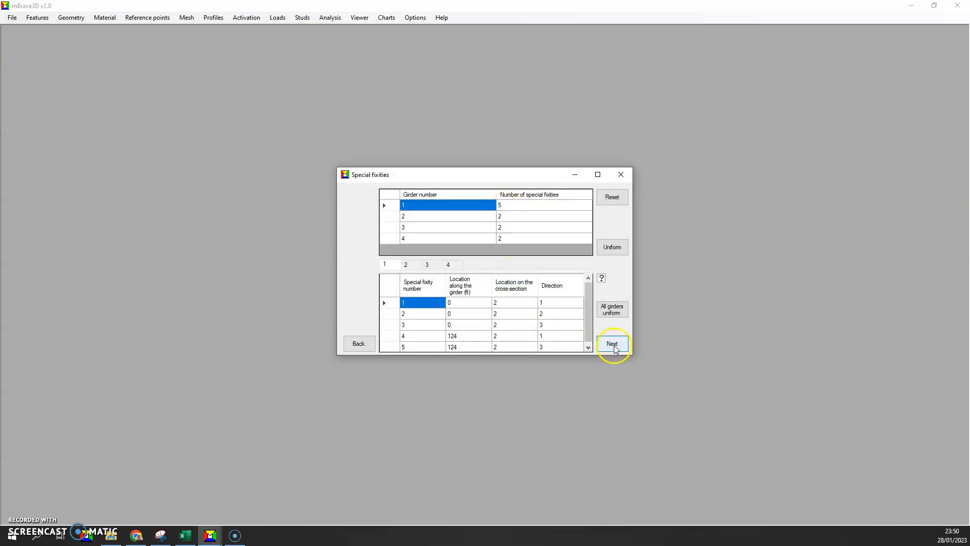
left_click(612, 344)
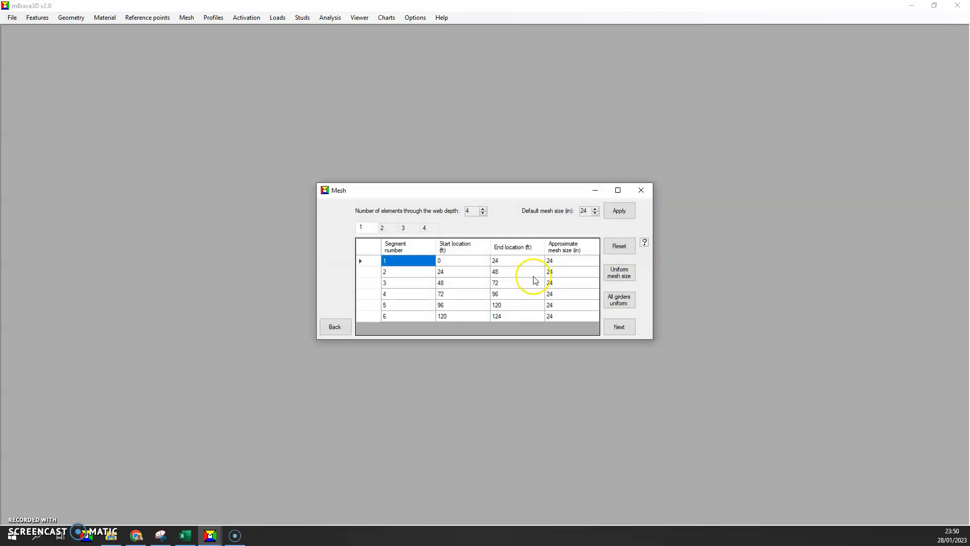
left_click(424, 228)
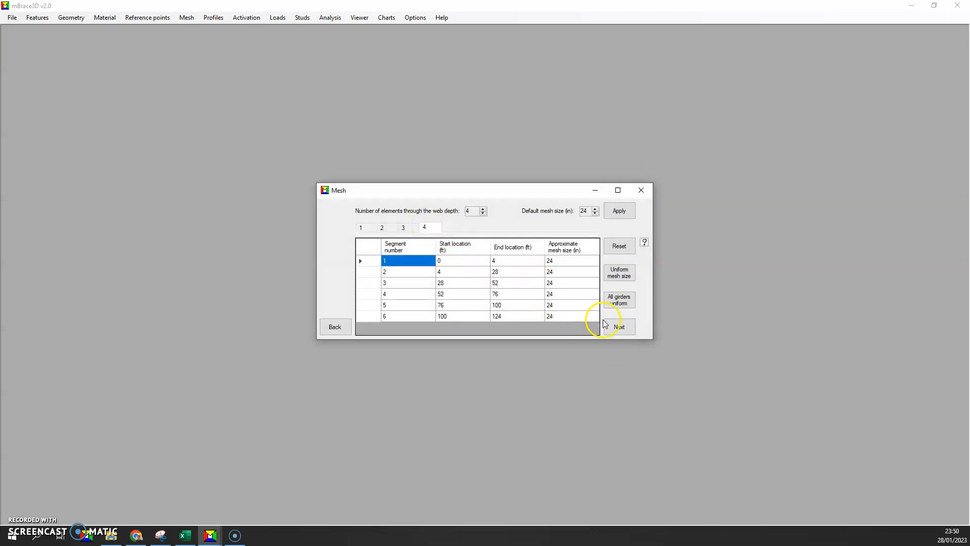
- Accept the 24-in mesh, the single cross-section profile for all girders and the 0.5 kip/ft barrier load
left_click(334, 326)
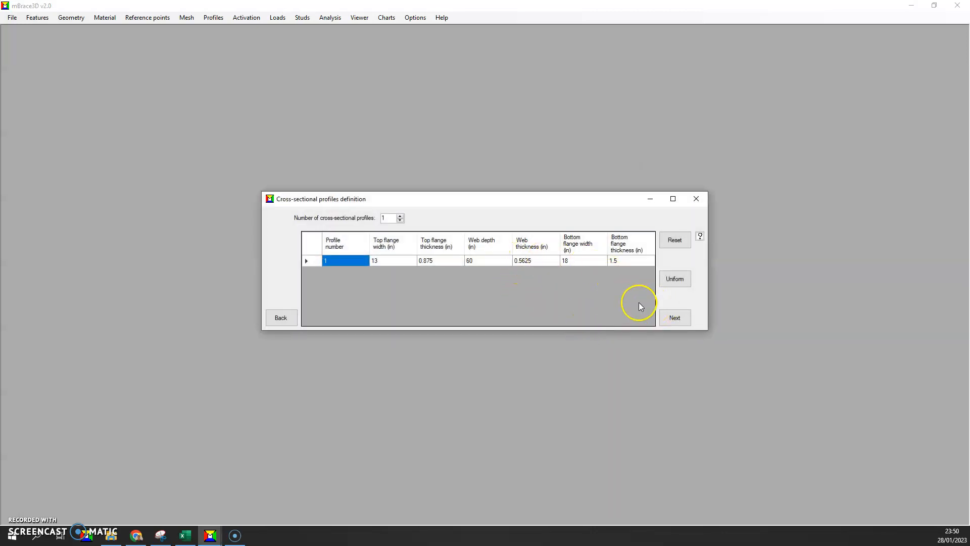
left_click(674, 318)
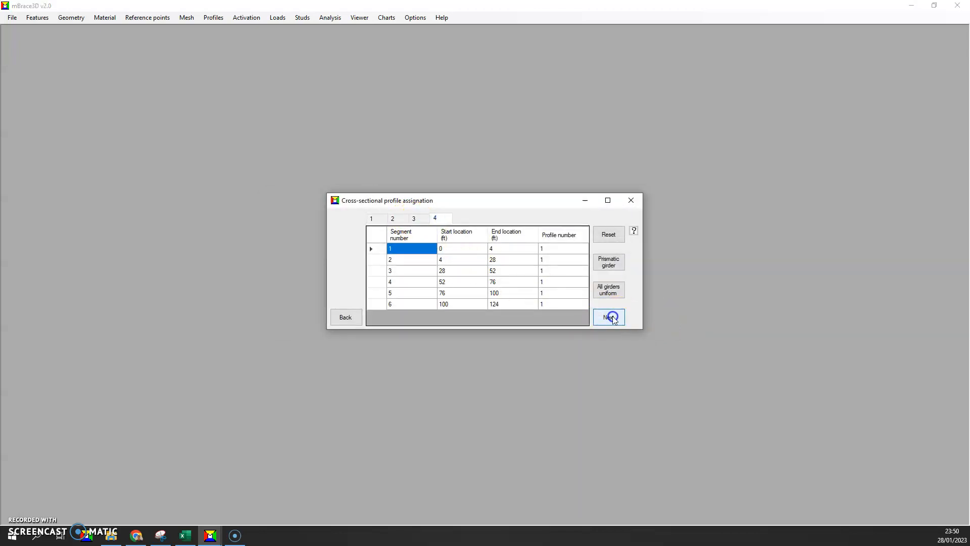
left_click(608, 316)
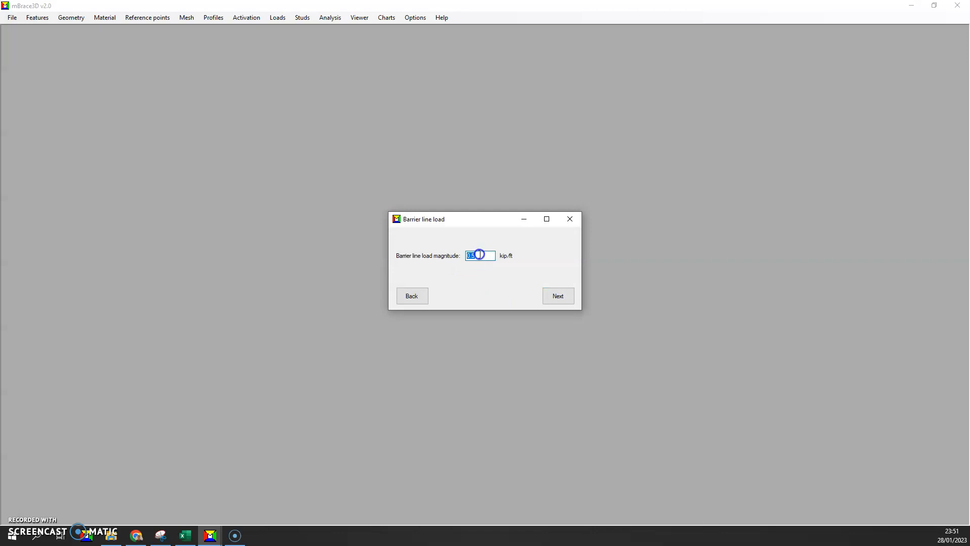
left_click(557, 296)
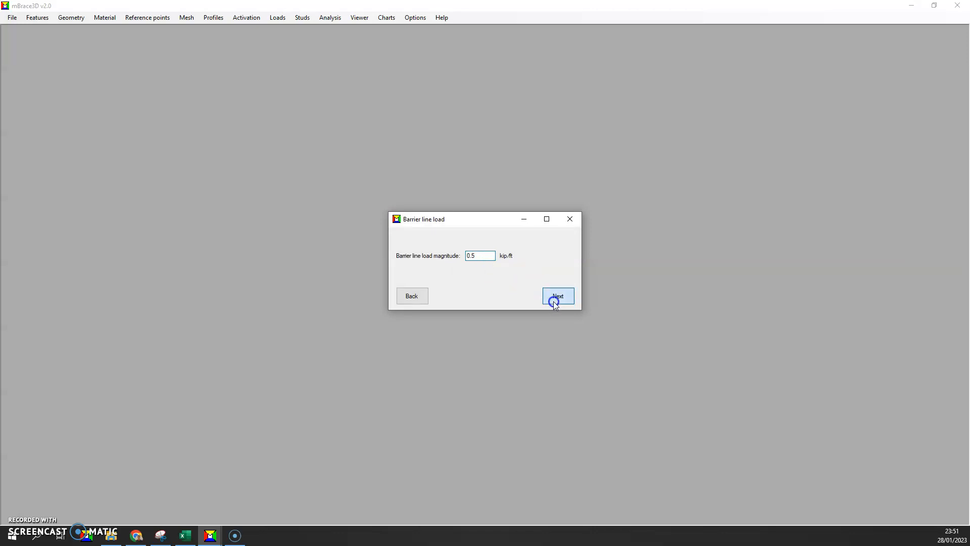
left_click(557, 296)
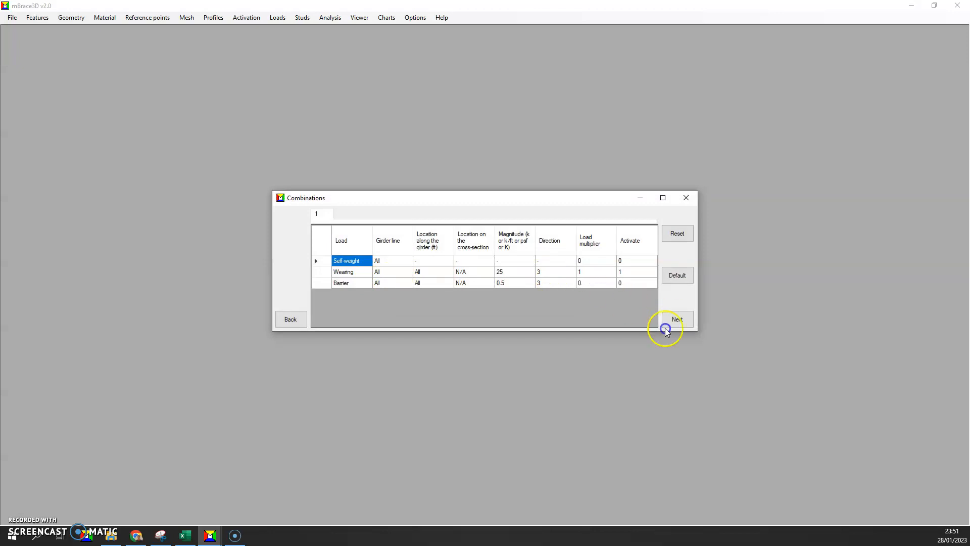
- Accept the load combinations, run the analysis and show plate thicknesses on the model
left_click(677, 319)
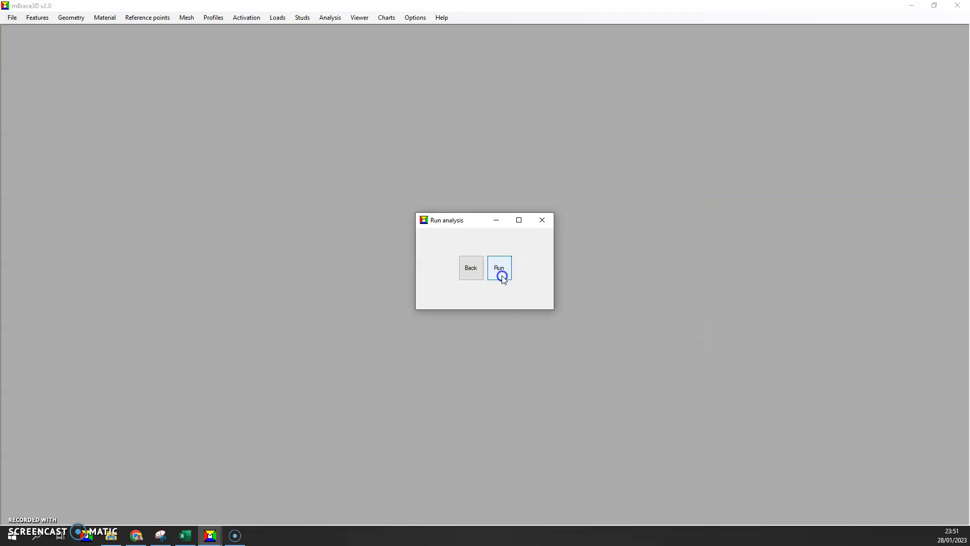
left_click(499, 268)
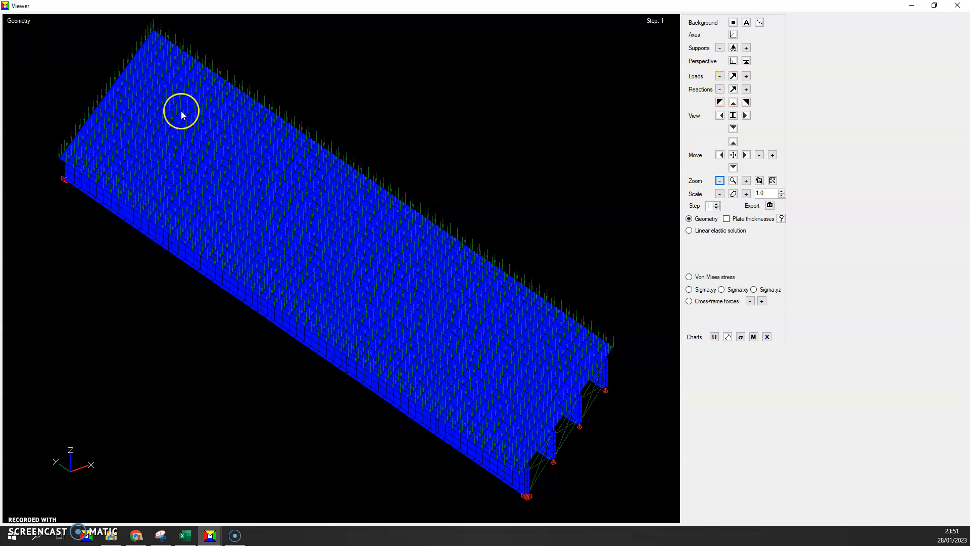
mouse_move(449, 452)
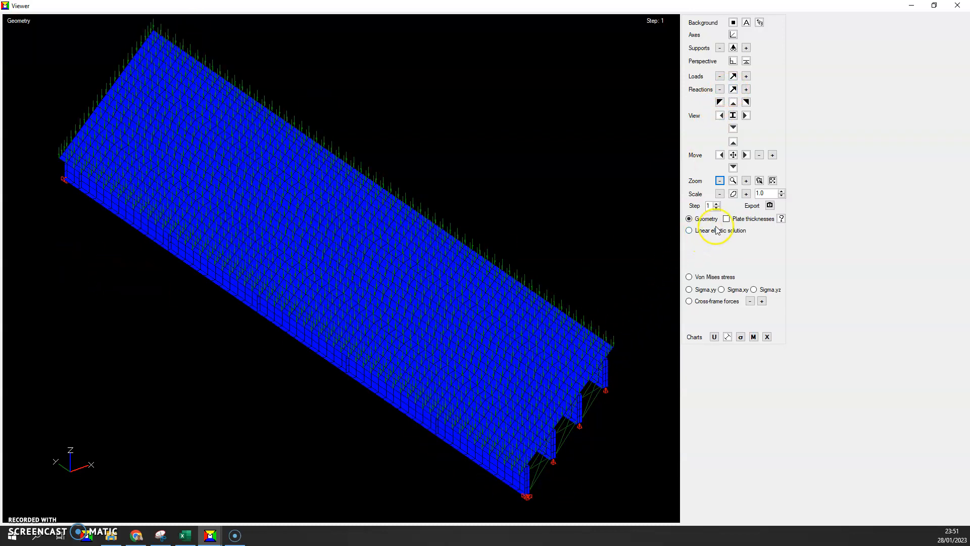
left_click(726, 219)
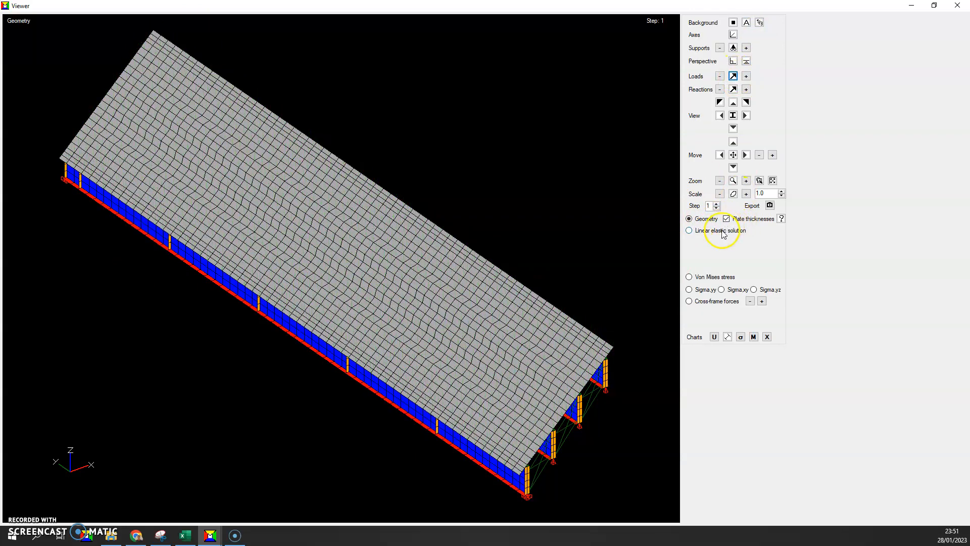
- Display displacement contours with greater deformation scale, then top-face Sigma.yy stresses
left_click(688, 230)
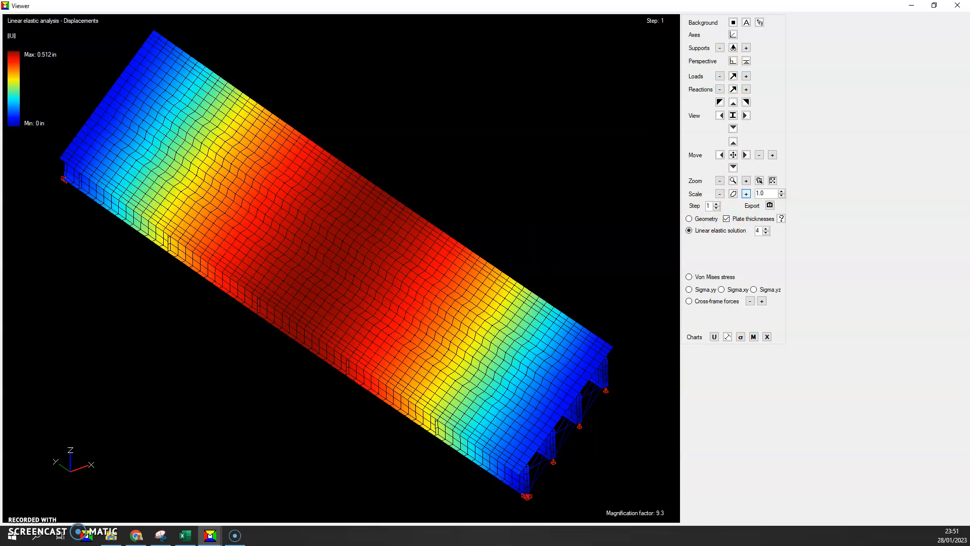
left_click(746, 192)
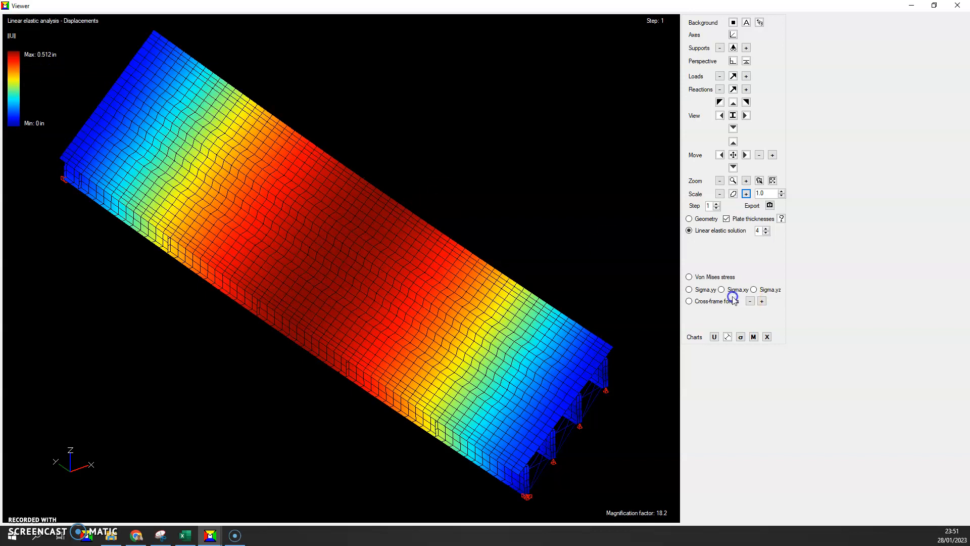
left_click(688, 289)
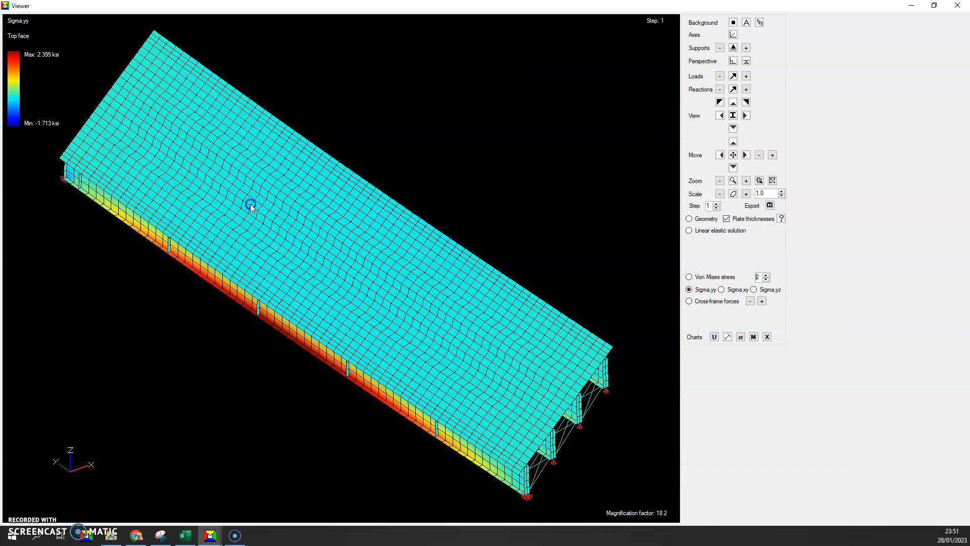
mouse_move(334, 335)
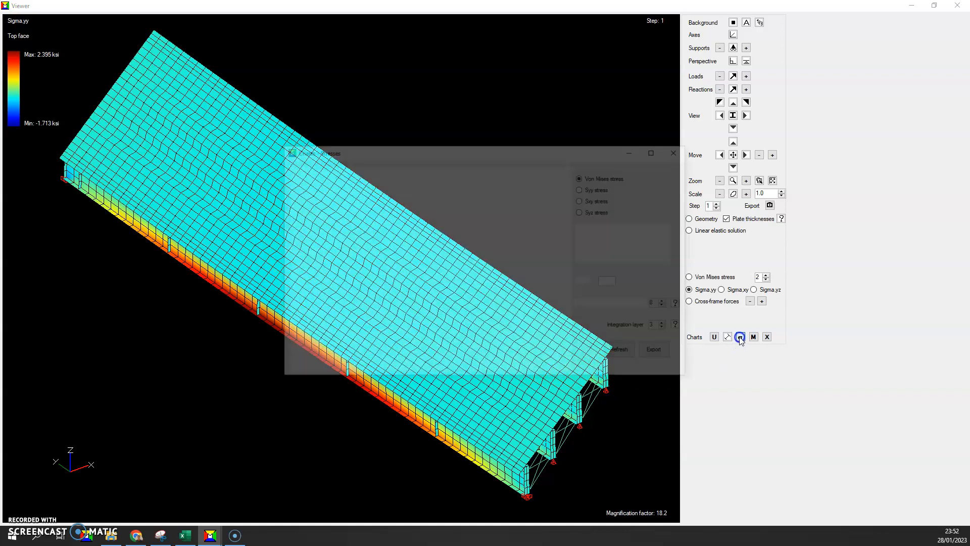
- Plot Syy stress along the four girders at integration layer 2, then close the chart
left_click(740, 336)
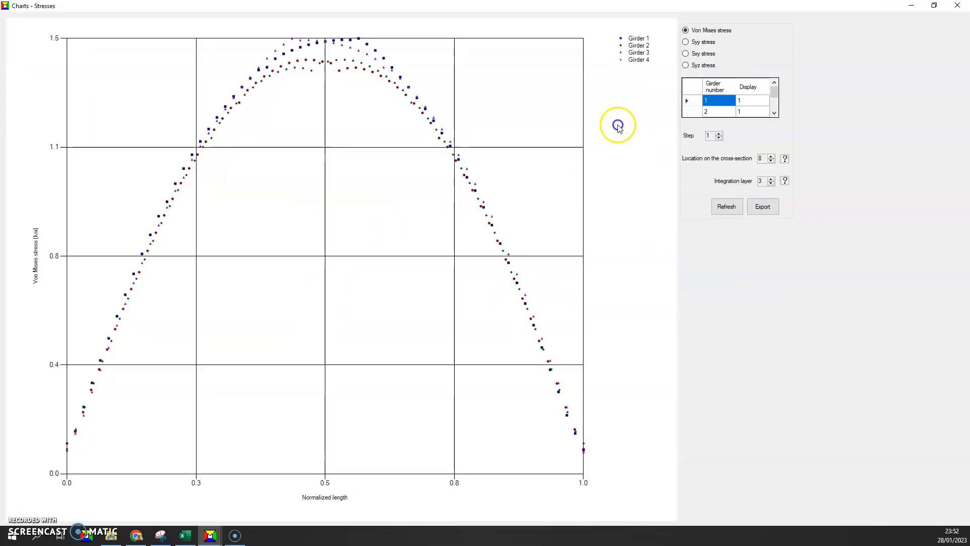
left_click(685, 42)
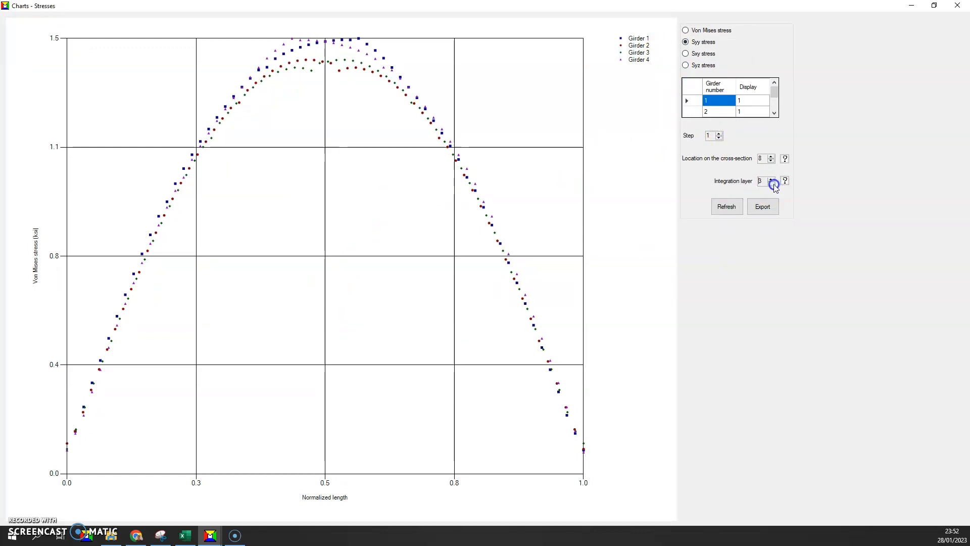
left_click(784, 180)
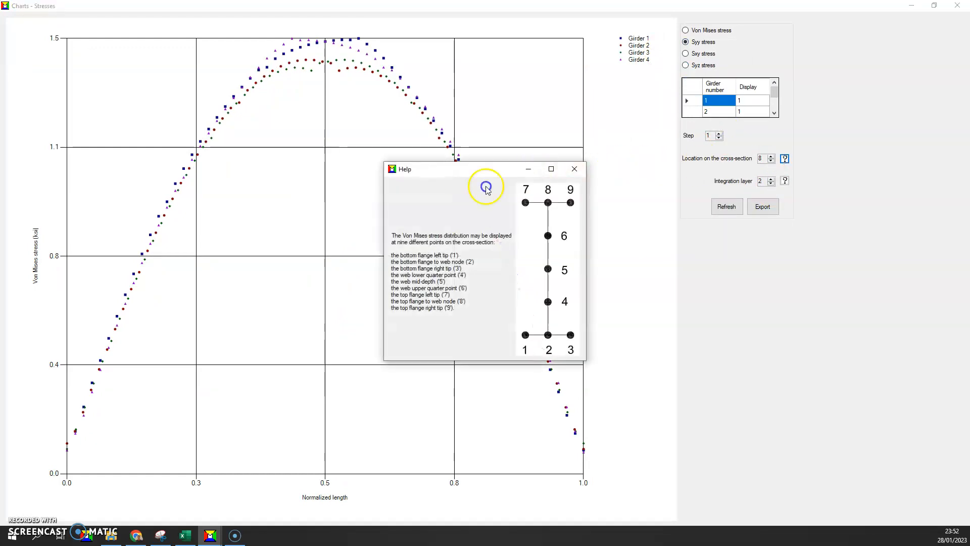
left_click(574, 169)
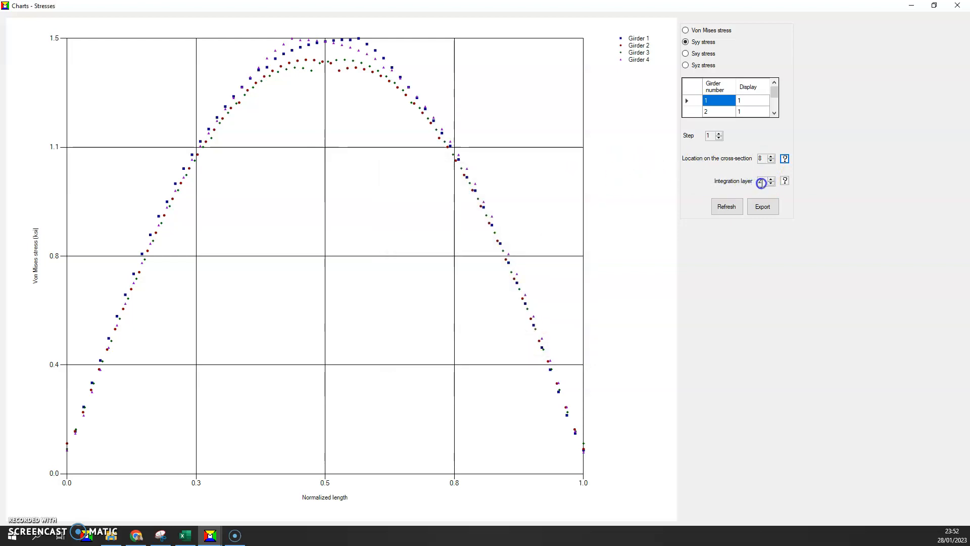
left_click(726, 206)
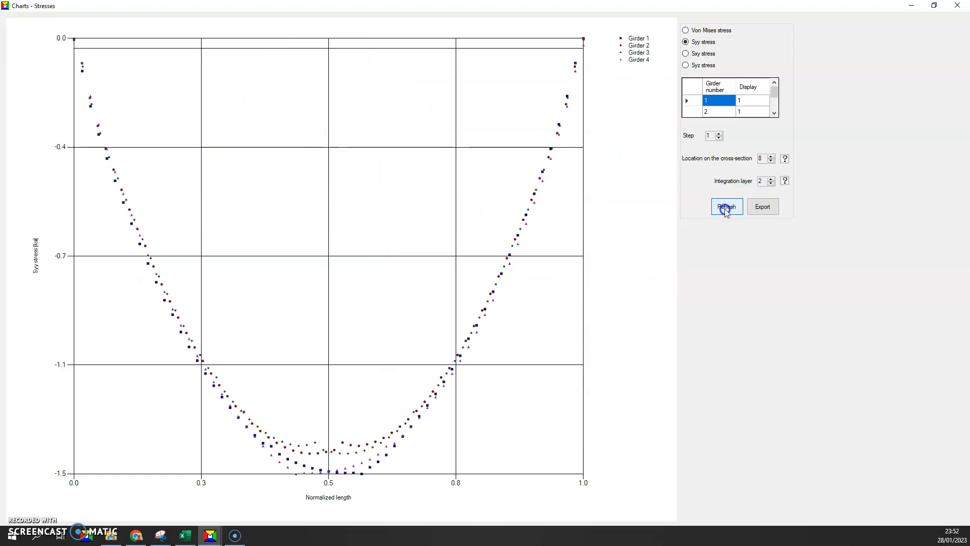
left_click(727, 206)
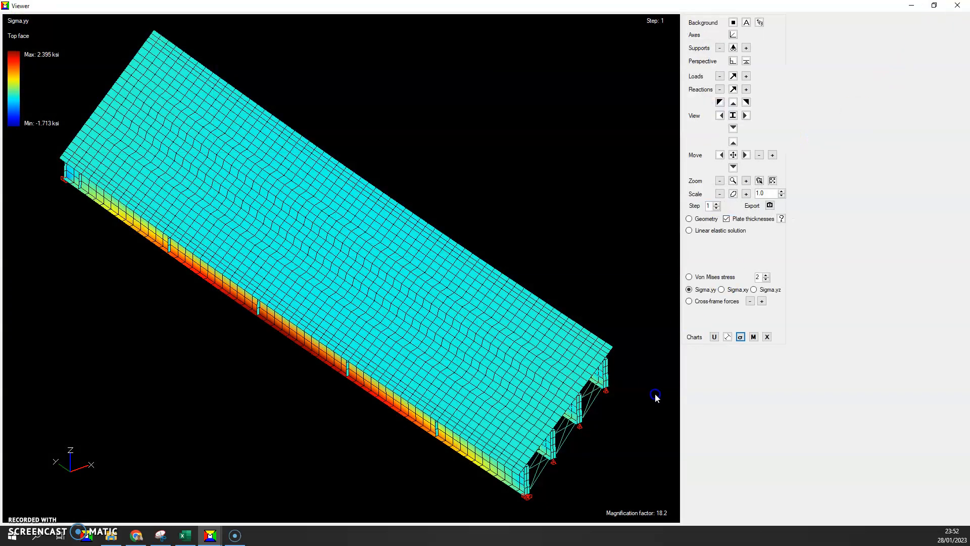
- Show cross-frame forces on the cross-frames alone with enlarged force labels
left_click(688, 301)
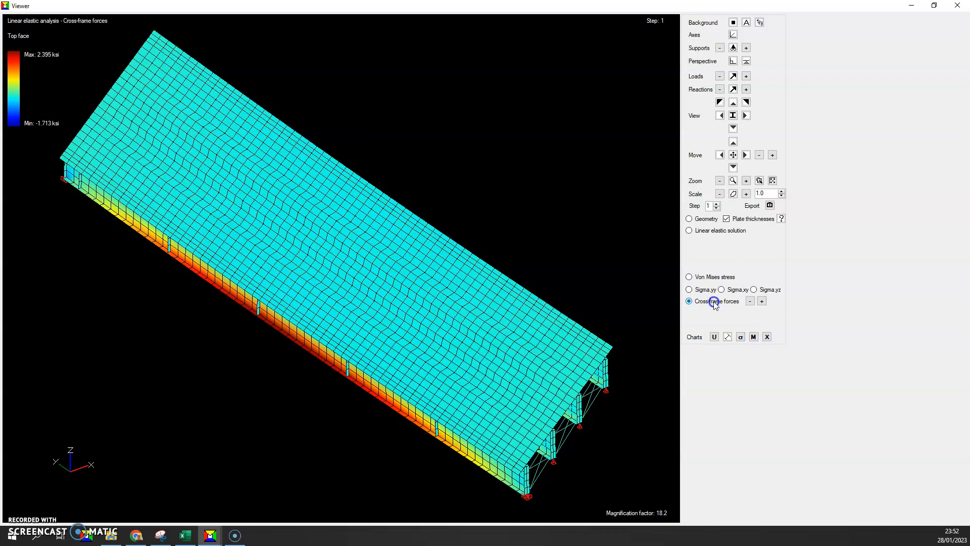
left_click(733, 194)
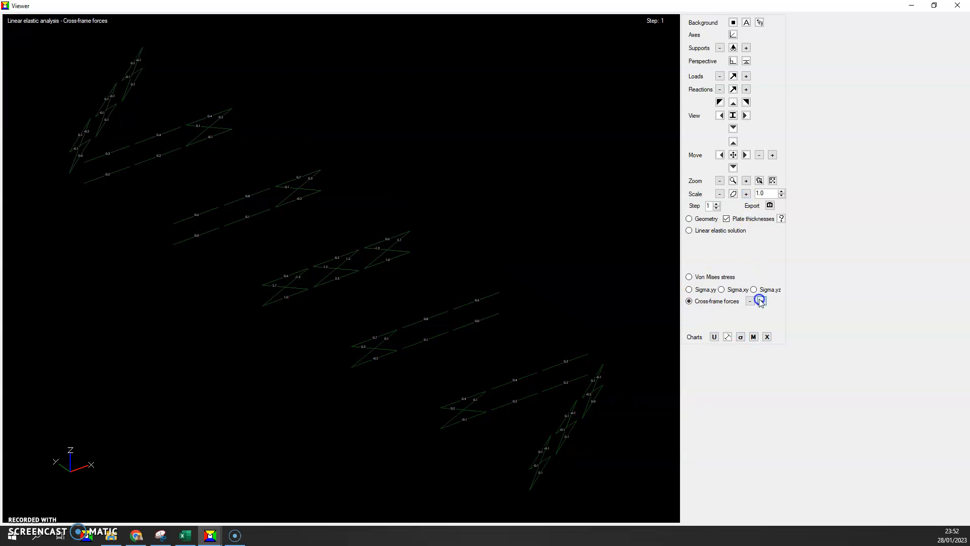
left_click(762, 301)
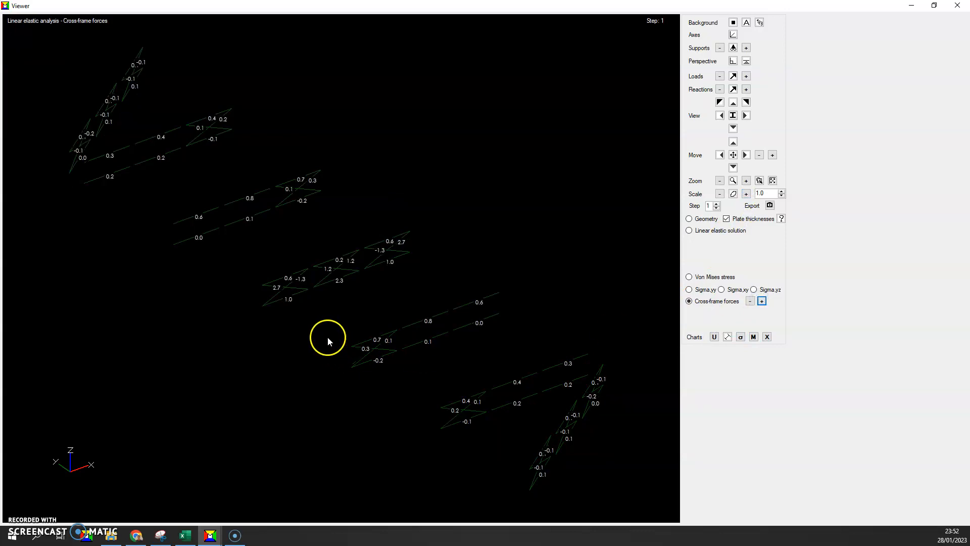
mouse_move(400, 250)
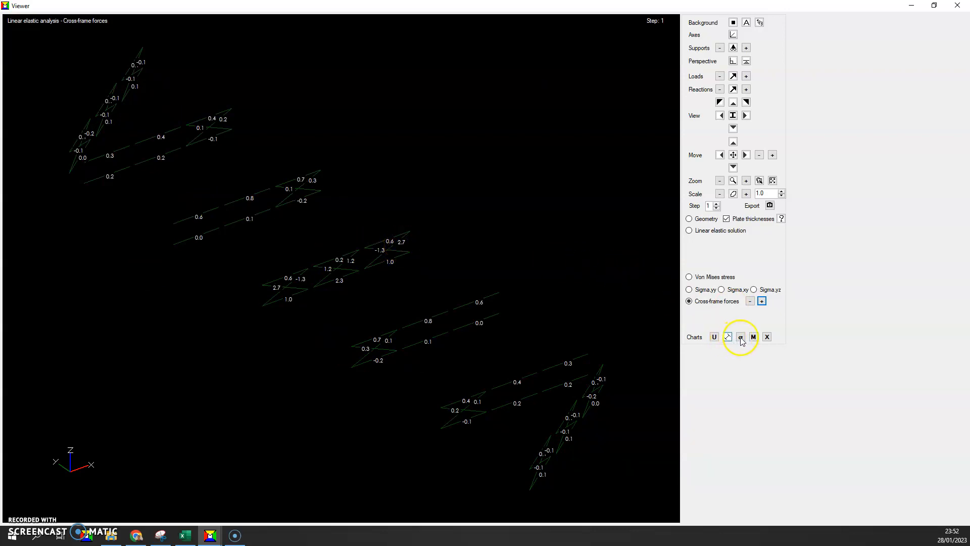
- Review the strong-axis moment diagrams for all four girders, peaking near 5,444 kip-ft
left_click(752, 336)
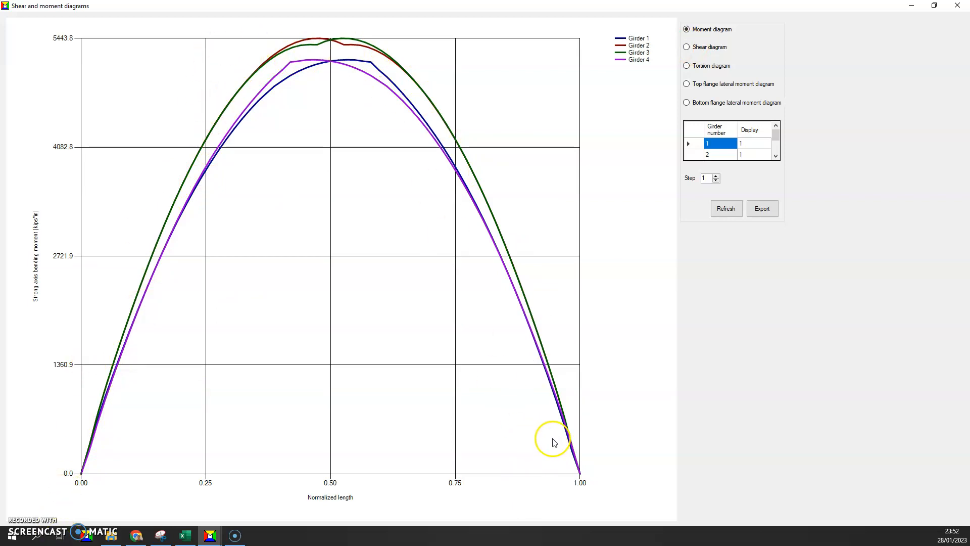
mouse_move(484, 327)
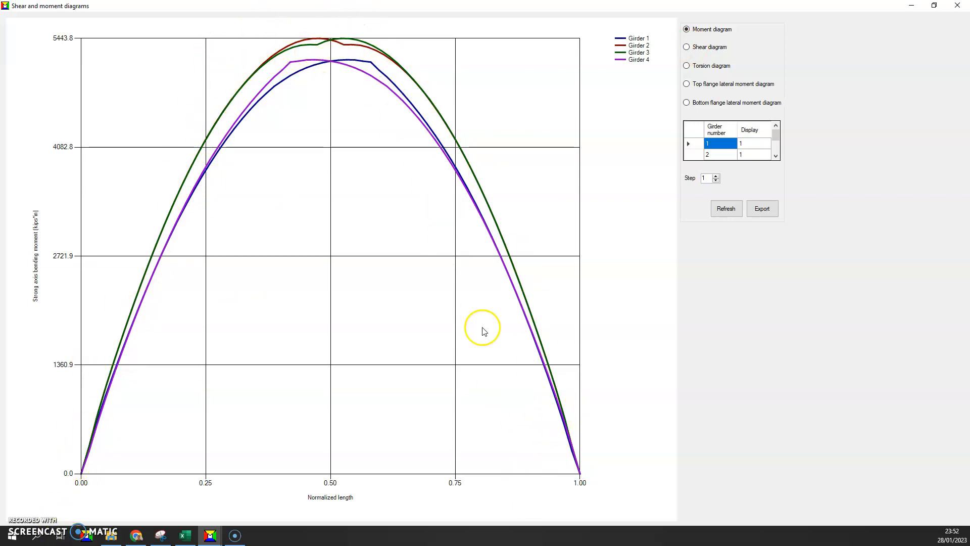
mouse_move(461, 241)
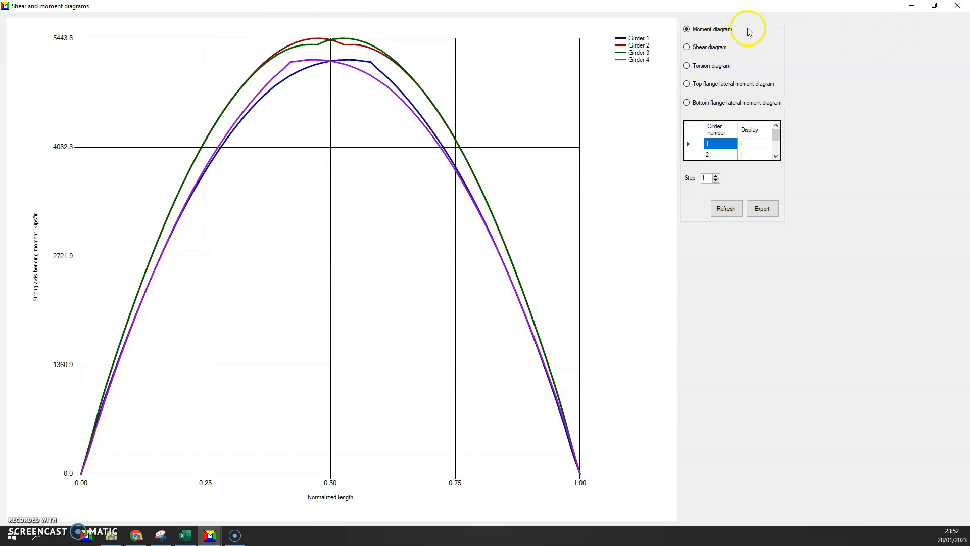
left_click(686, 46)
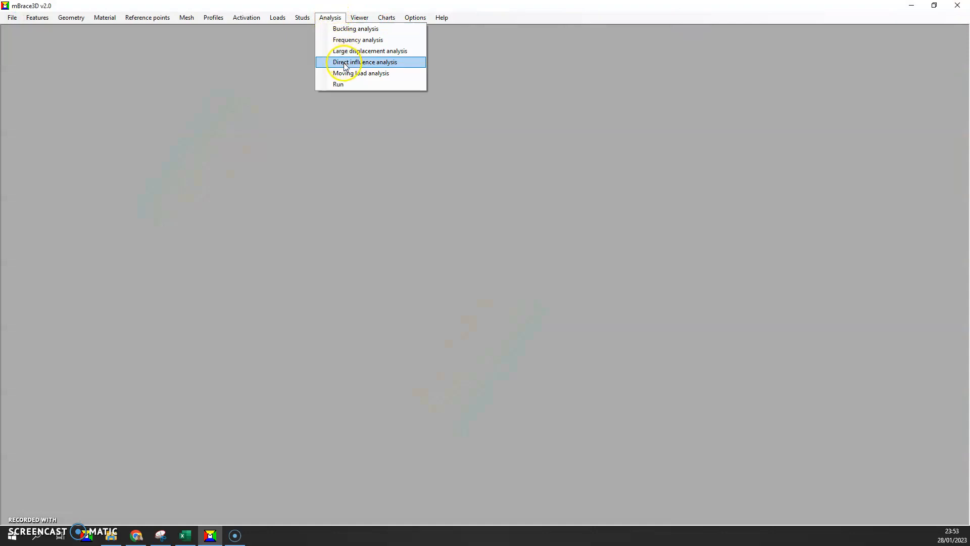
- Set wearing multiplier 0 and barrier 1 in Combinations, then rerun the analysis
left_click(277, 18)
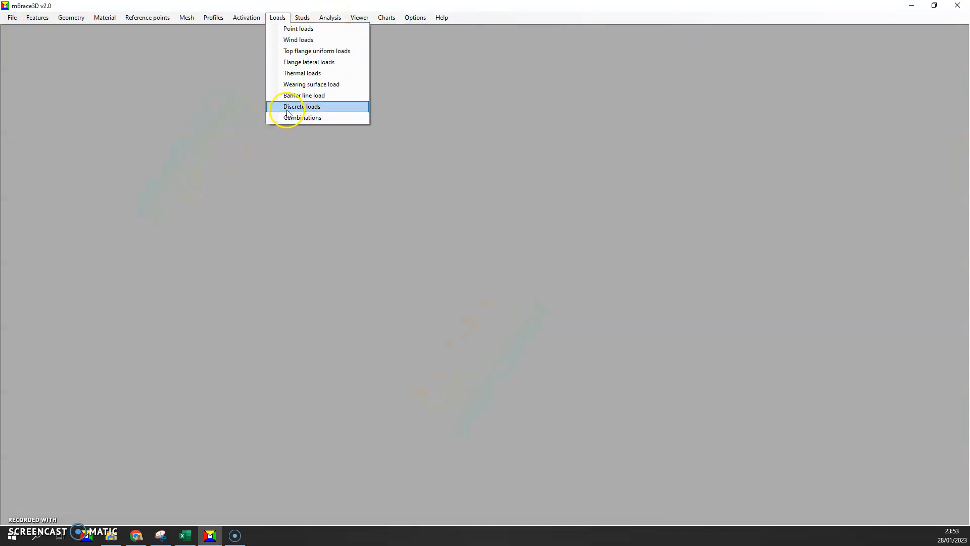
left_click(302, 117)
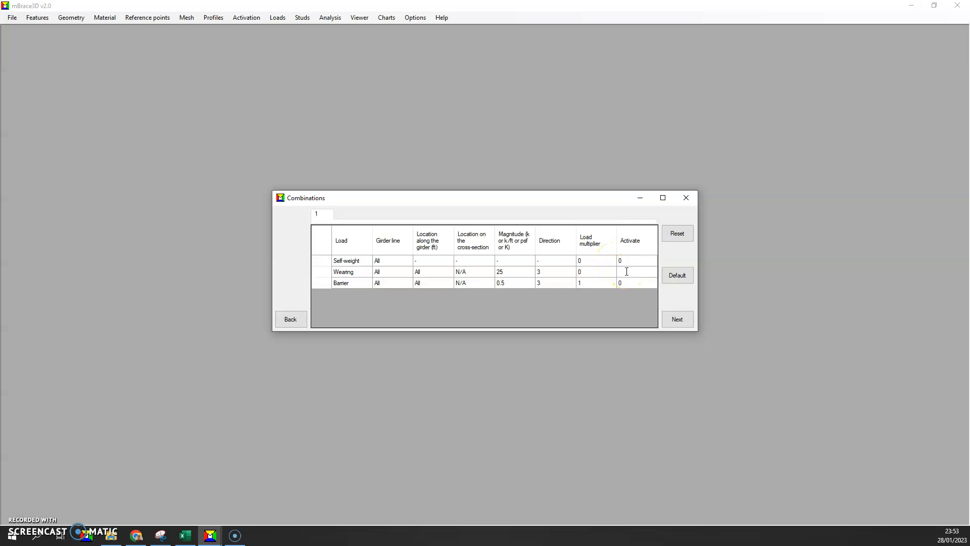
left_click(676, 319)
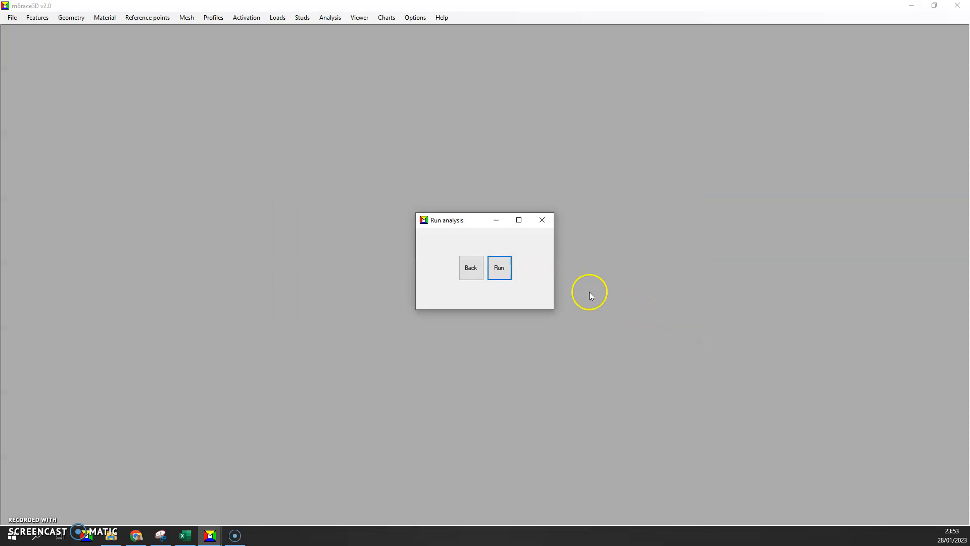
left_click(498, 267)
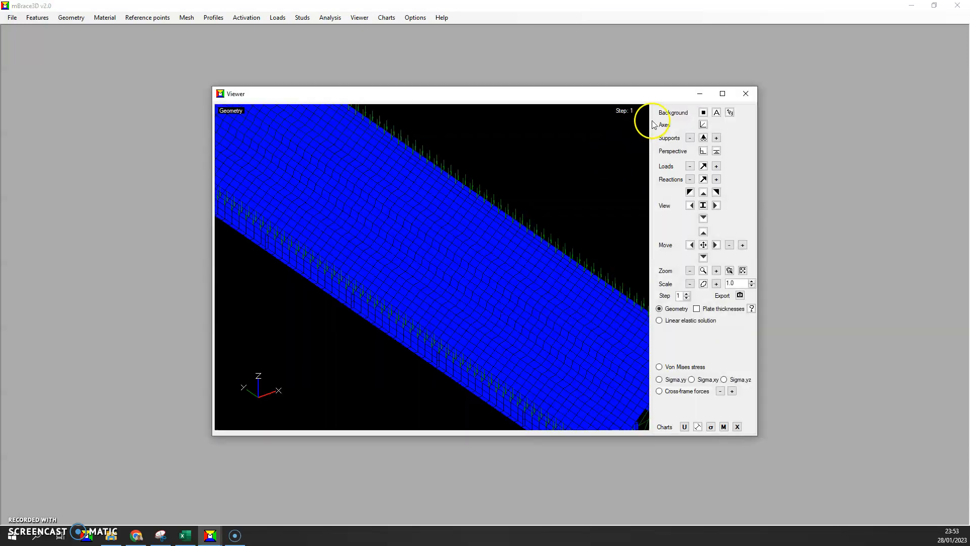
- Maximize the viewer and show barrier-load displacements, Sigma.yy stresses and isolated cross-frame forces
left_click(722, 93)
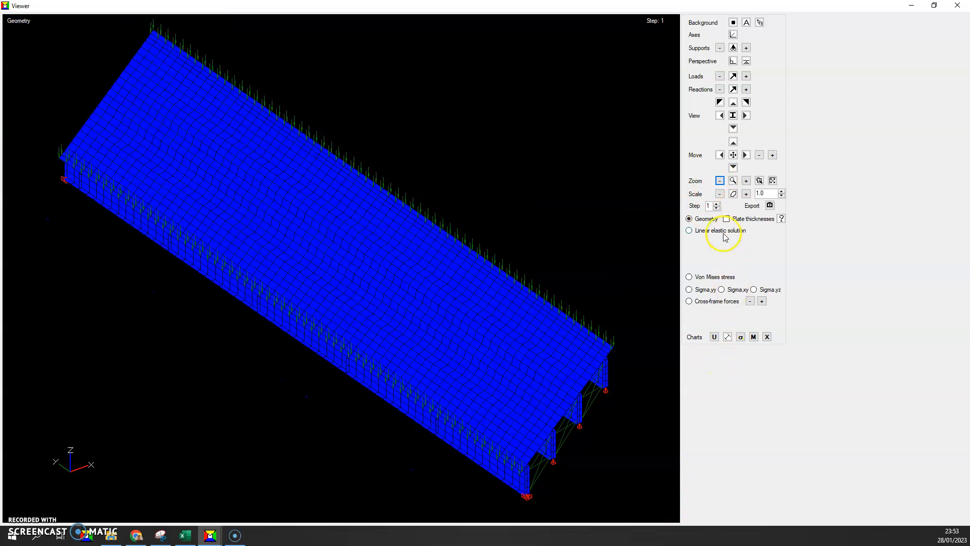
left_click(688, 230)
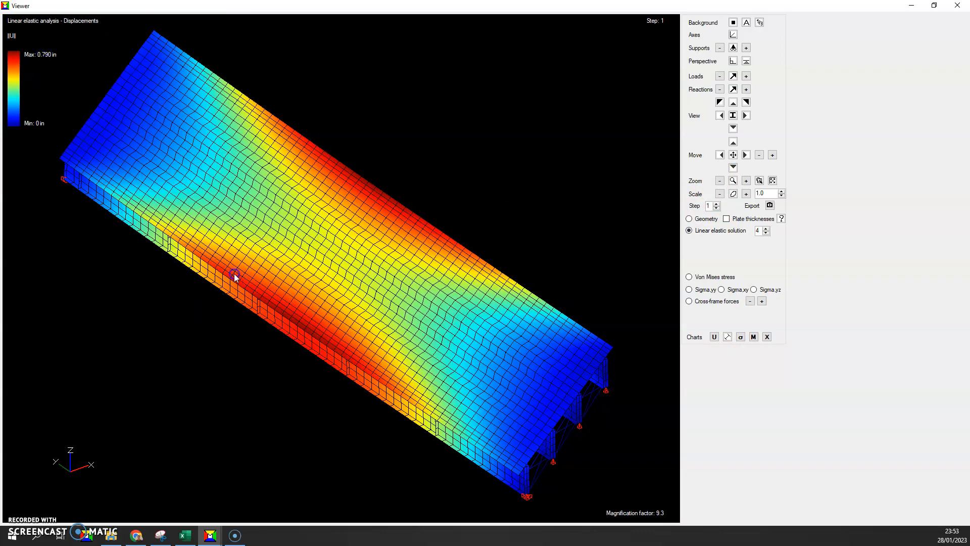
mouse_move(286, 296)
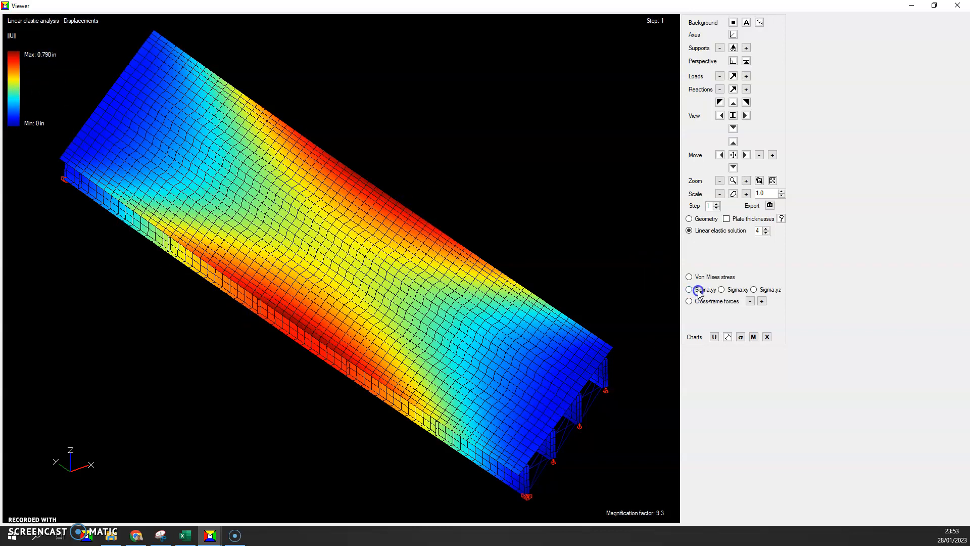
left_click(688, 289)
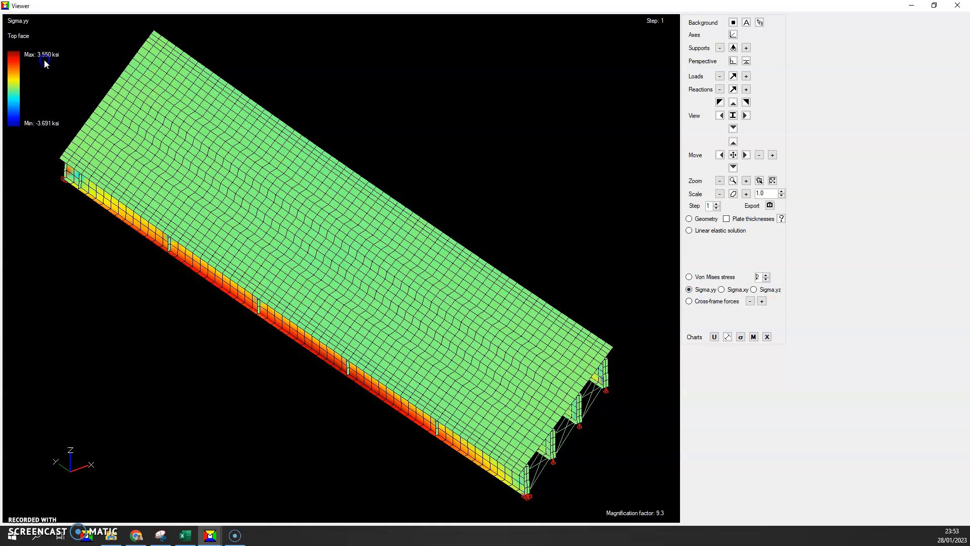
left_click(688, 301)
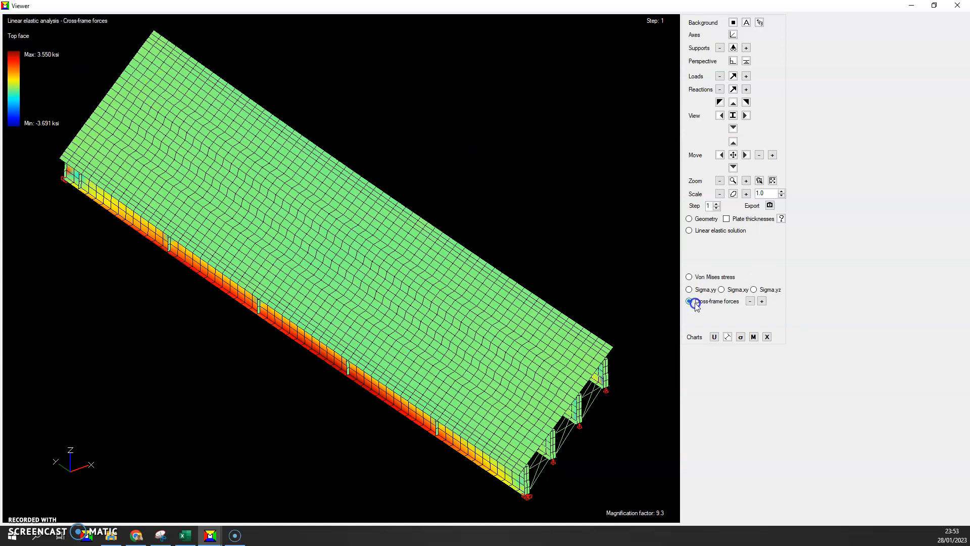
left_click(762, 301)
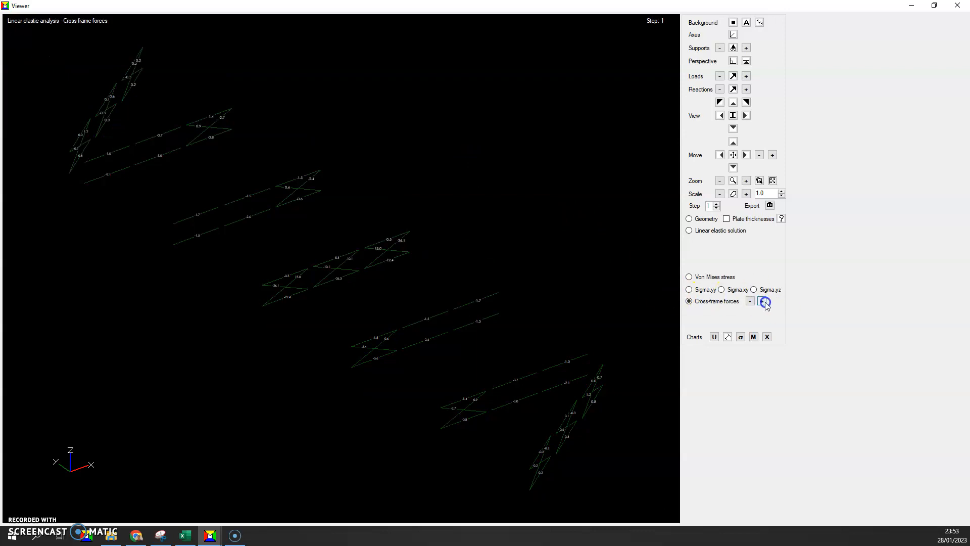